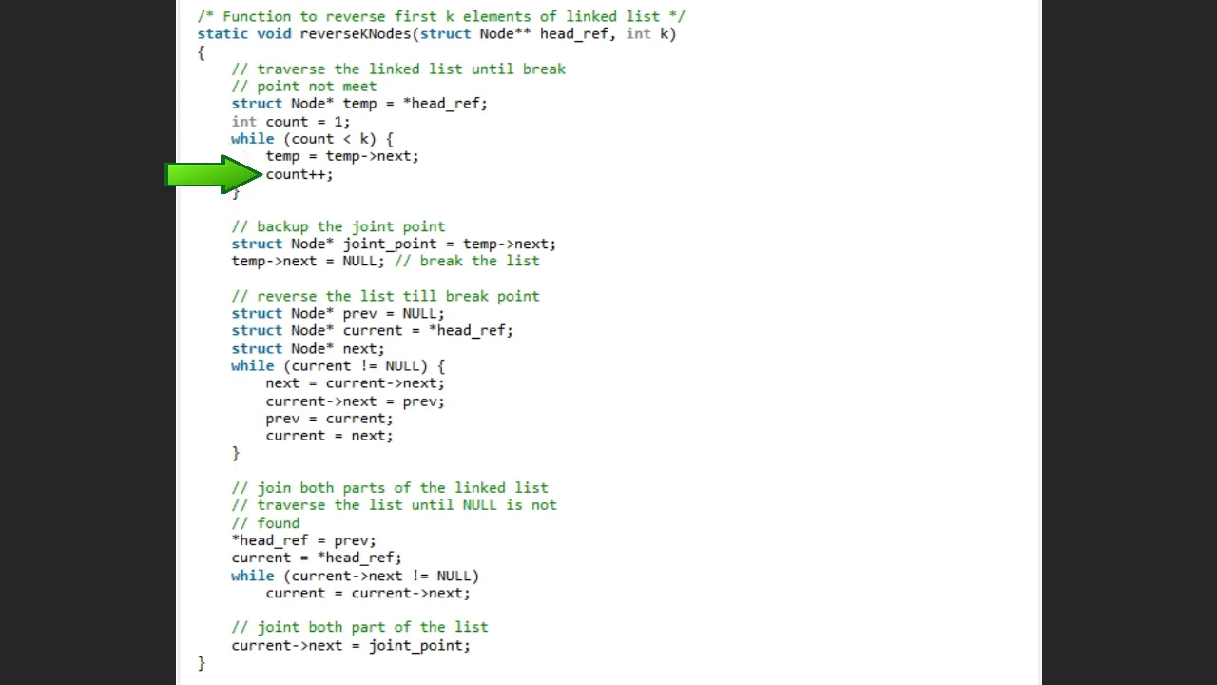
mouse_move(199, 137)
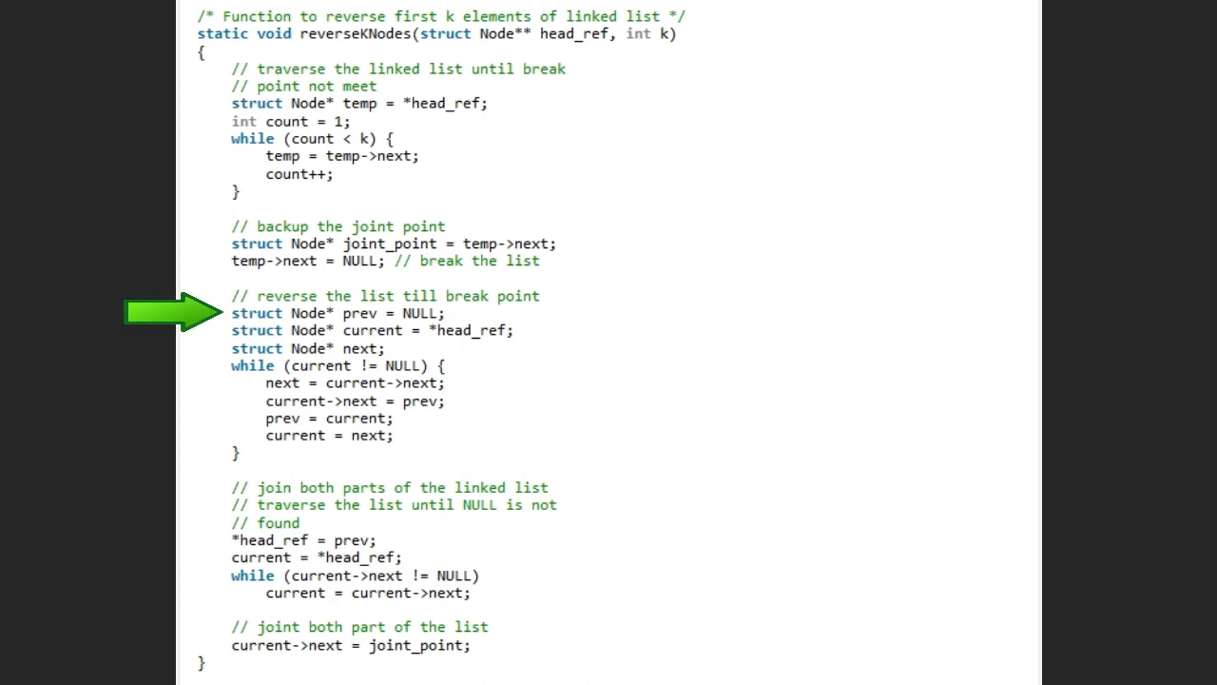
mouse_move(171, 331)
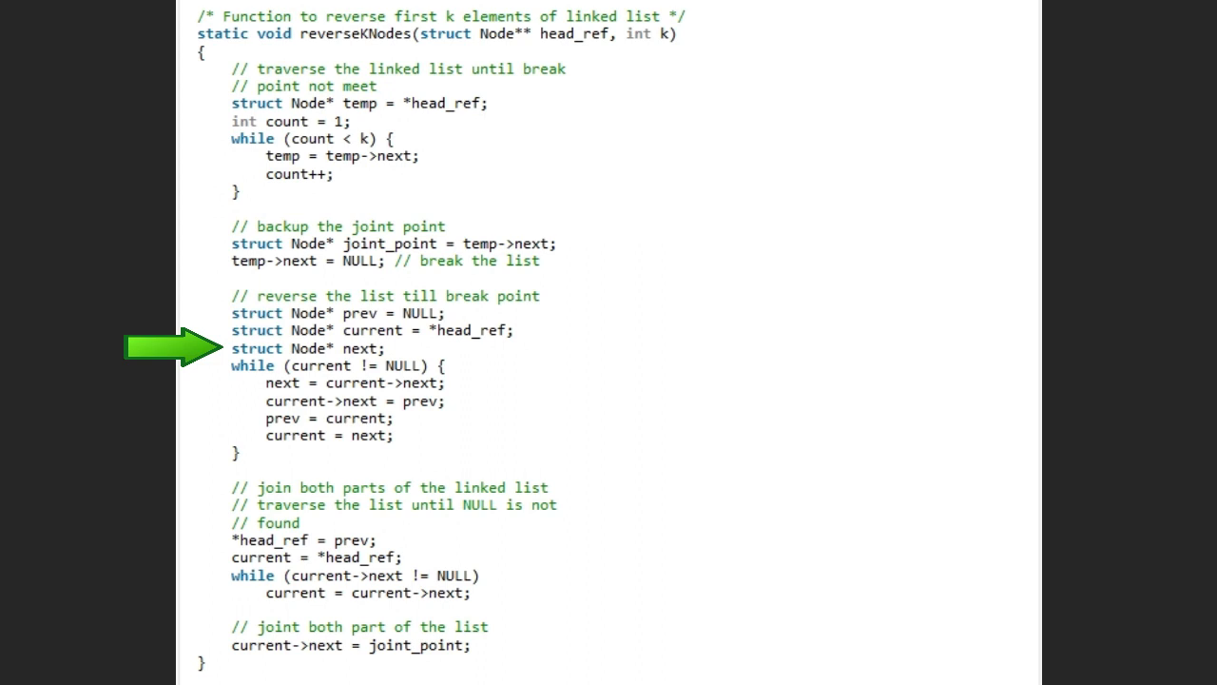
mouse_move(171, 369)
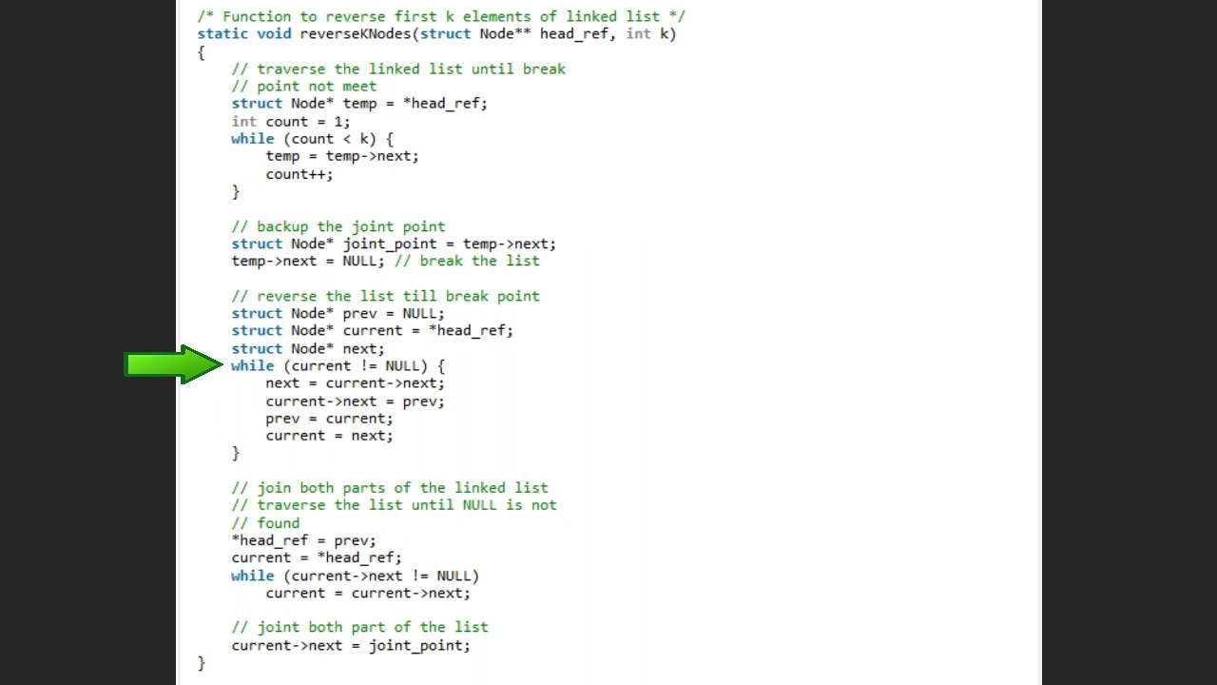